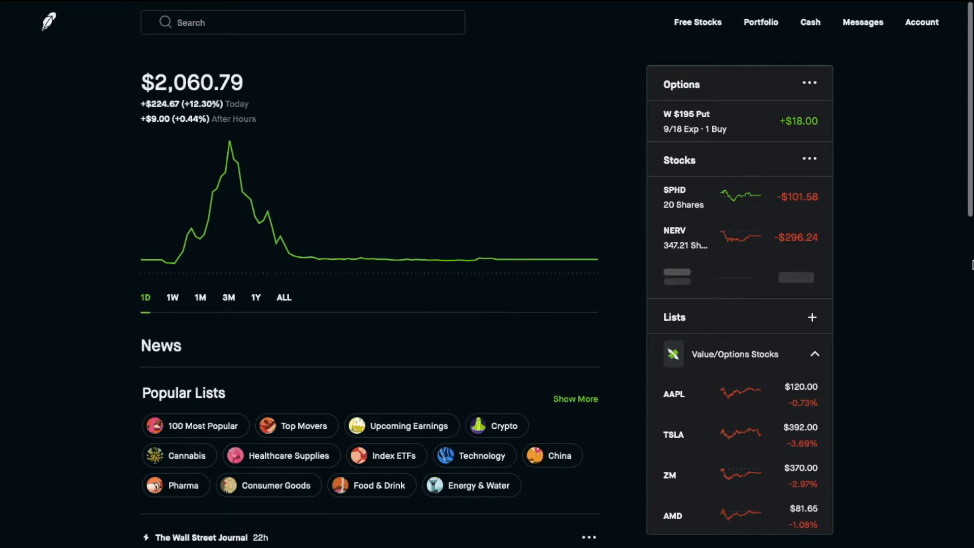
mouse_move(919, 312)
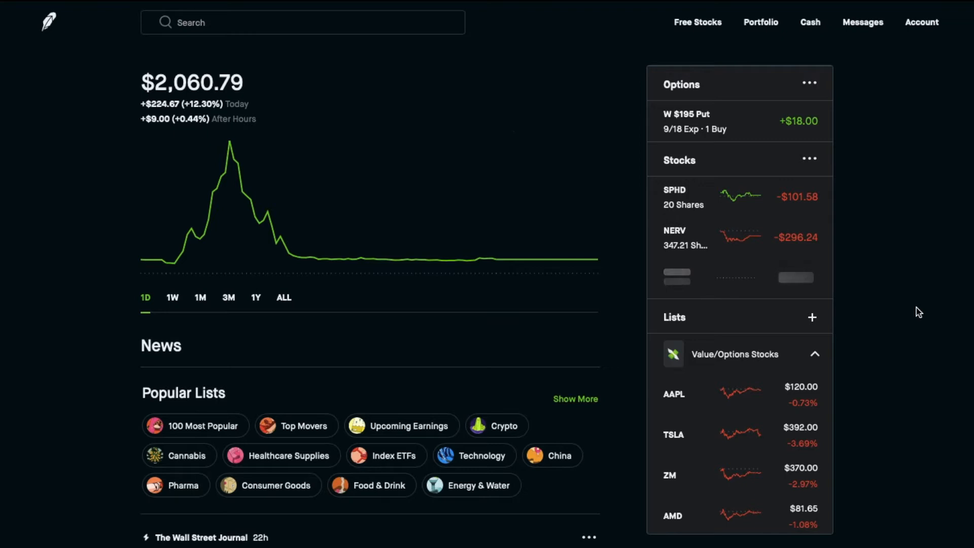
mouse_move(955, 316)
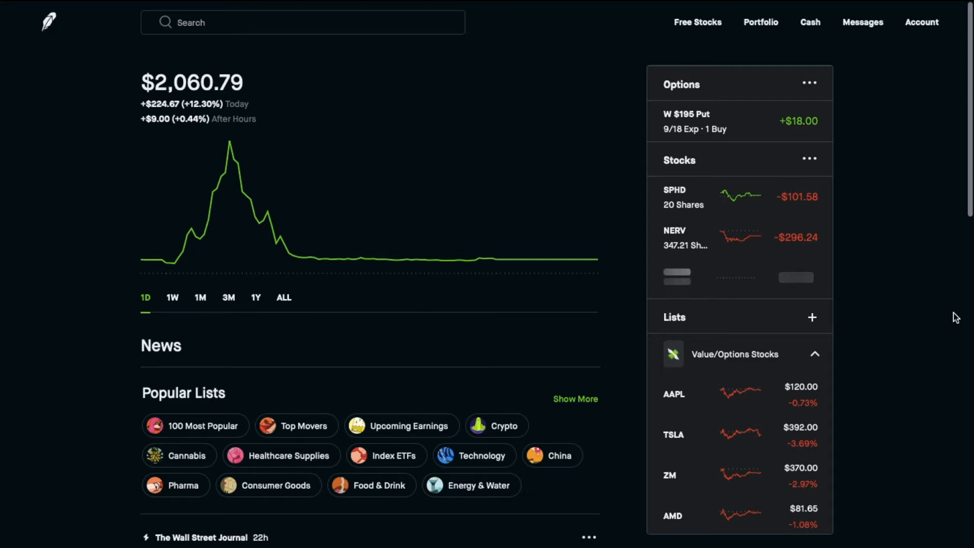
mouse_move(761, 206)
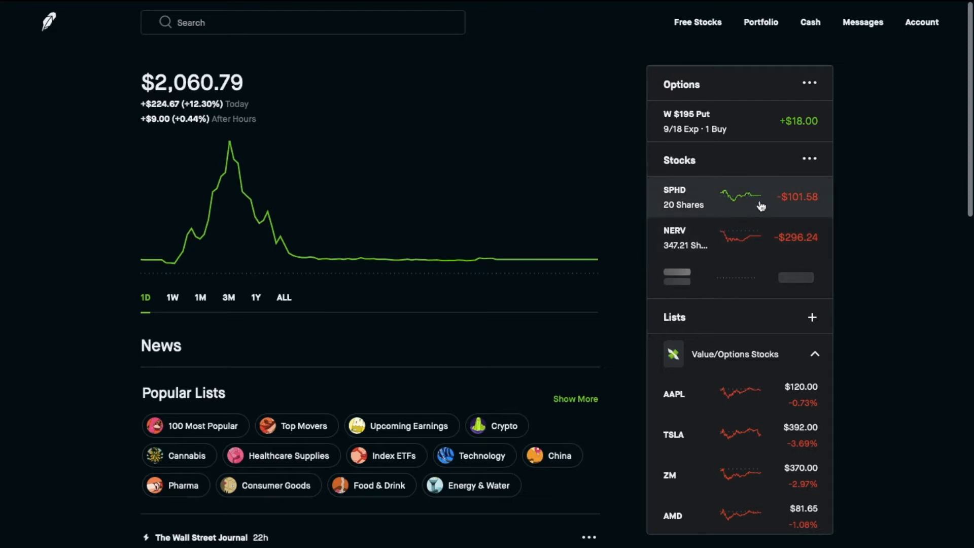
mouse_move(904, 256)
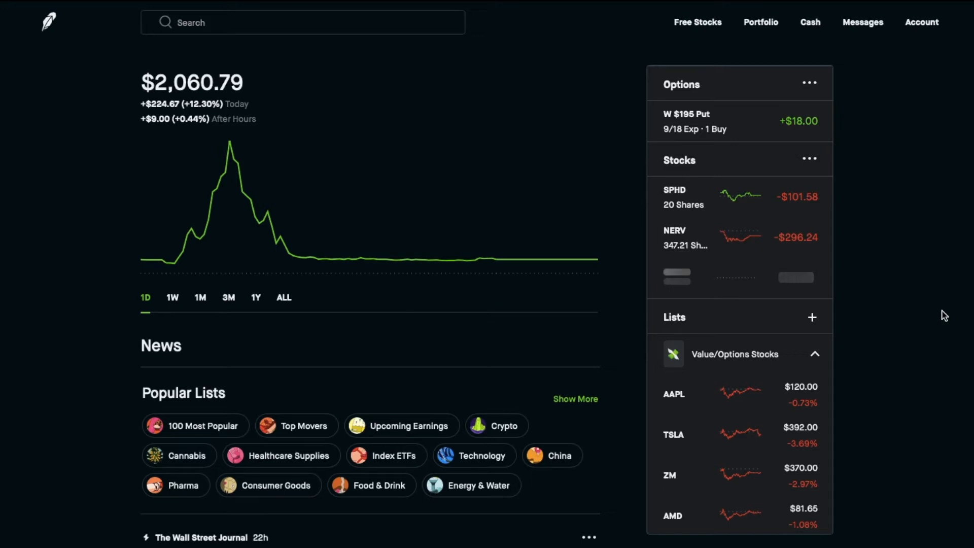
Search 'way' and land on Wayfair's stock page with its put position
type("way")
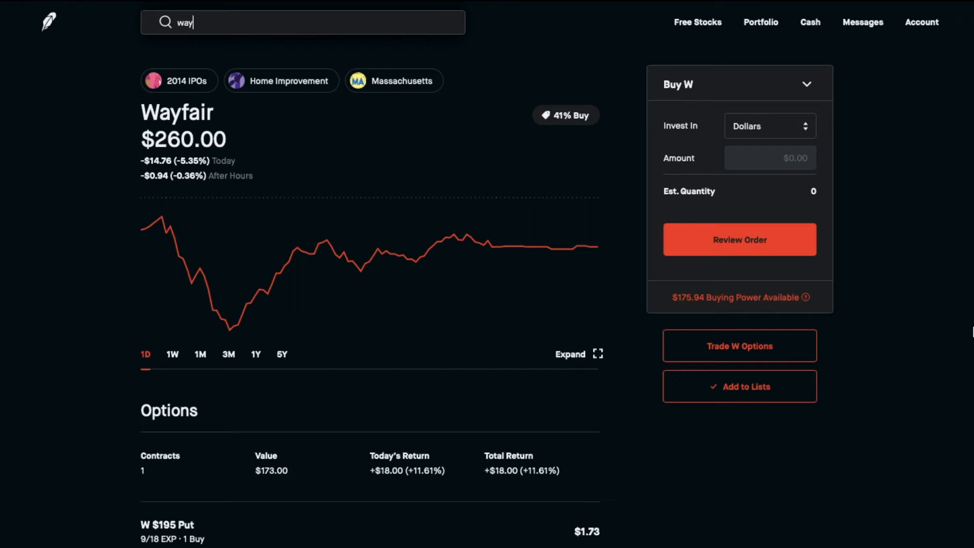
mouse_move(970, 322)
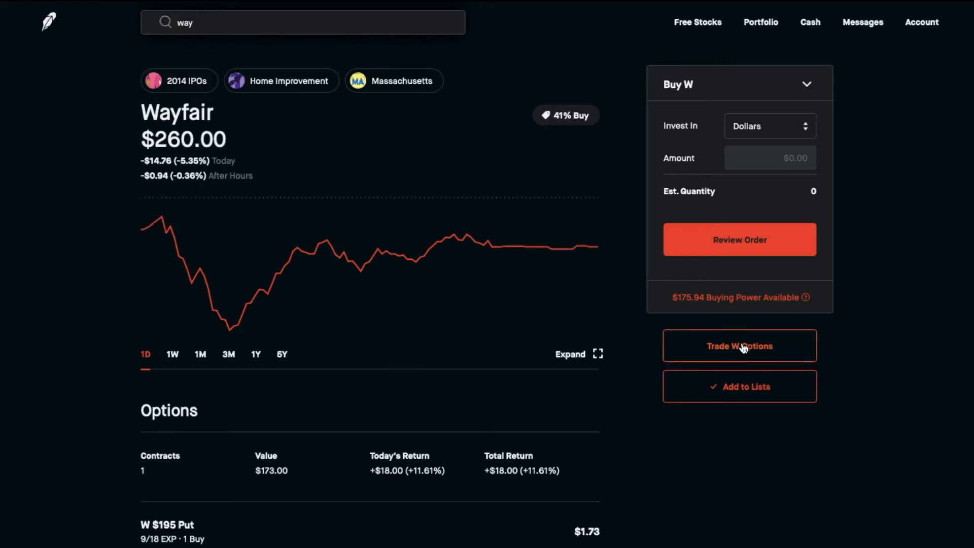
View Wayfair's options chain, its expiration dates and the Buy/Sell and Call/Put toggles
left_click(740, 346)
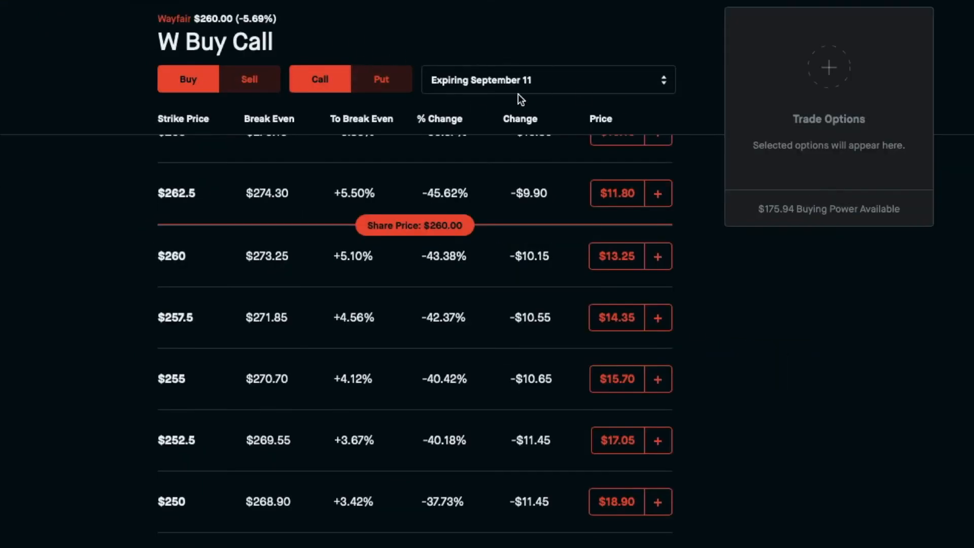
left_click(547, 79)
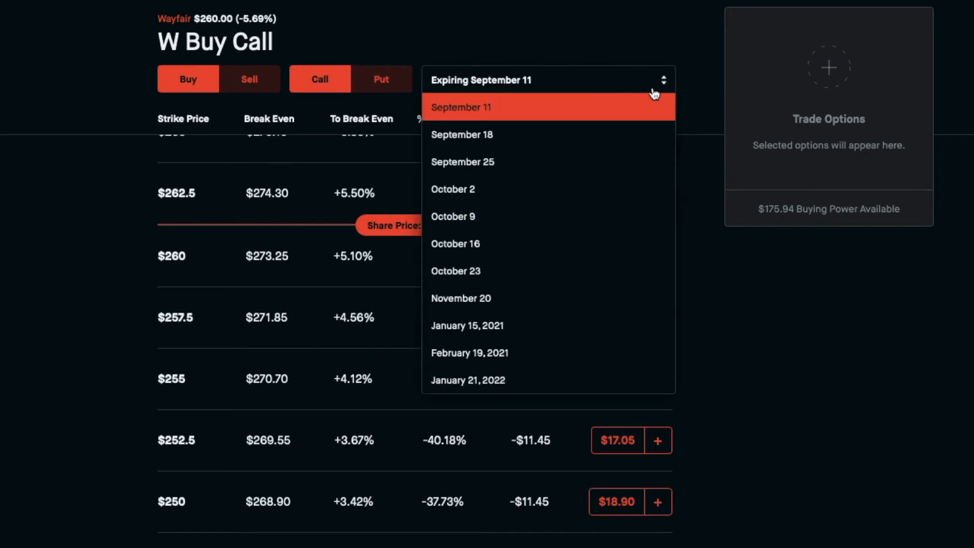
mouse_move(664, 92)
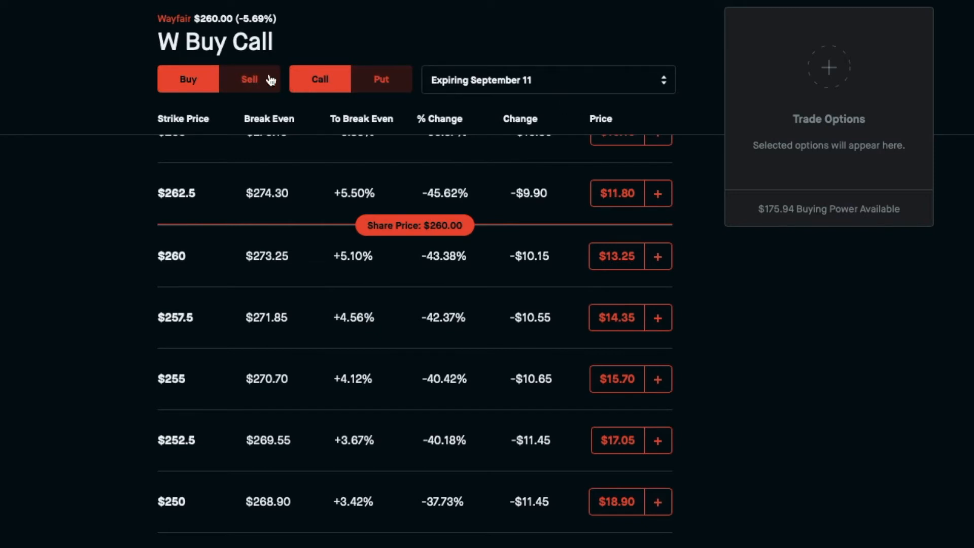
left_click(320, 80)
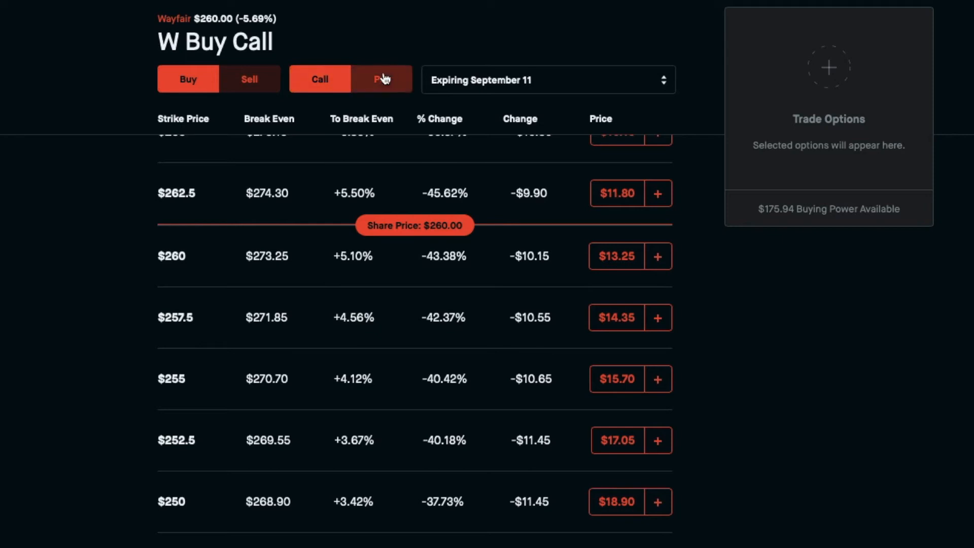
left_click(380, 79)
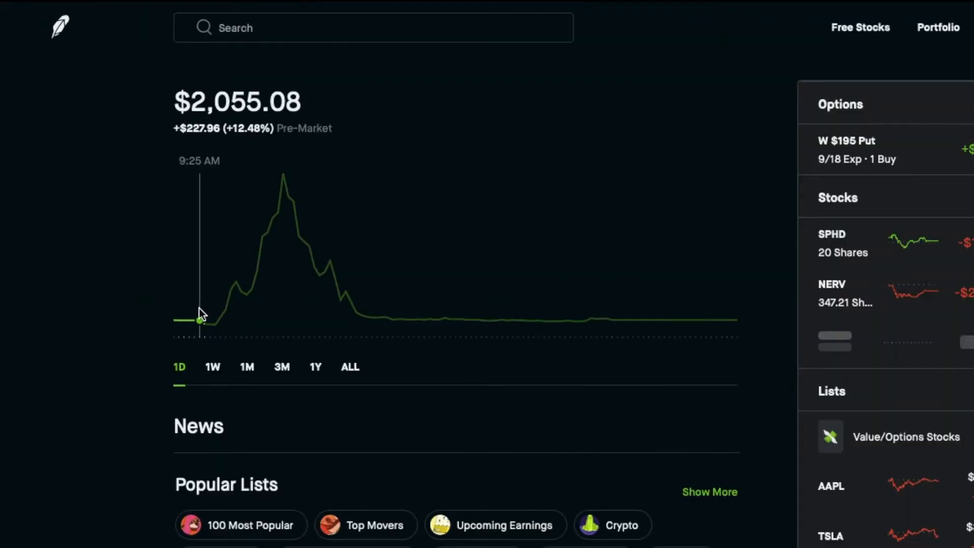
mouse_move(198, 314)
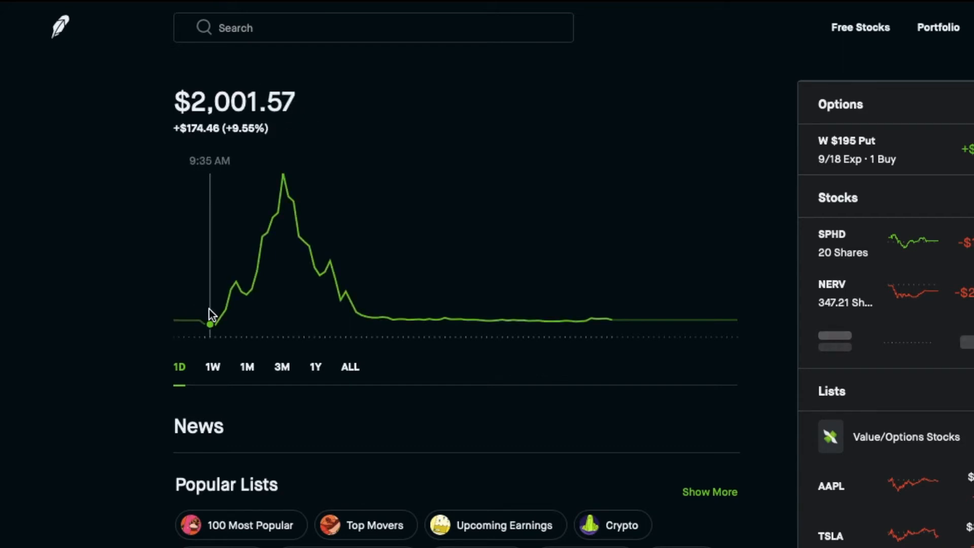
mouse_move(219, 312)
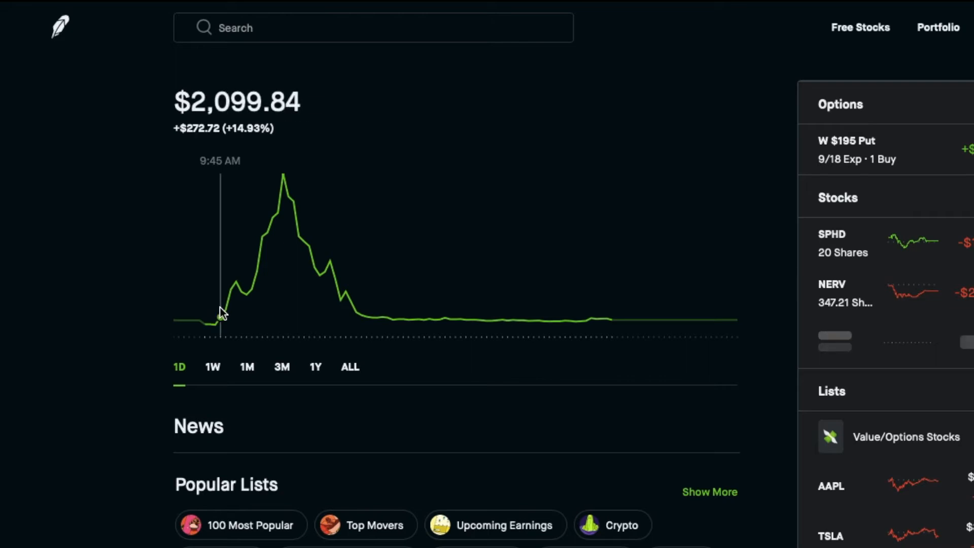
mouse_move(226, 311)
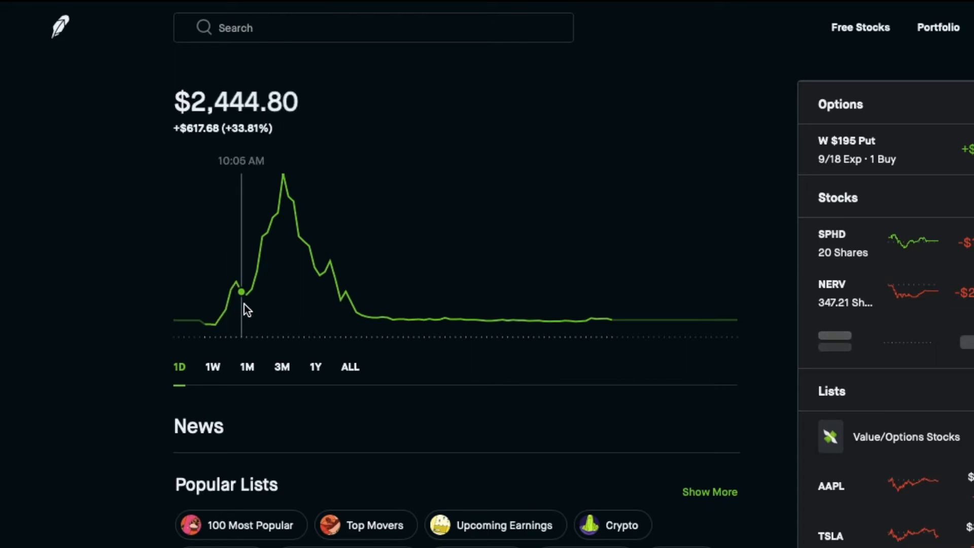
mouse_move(267, 304)
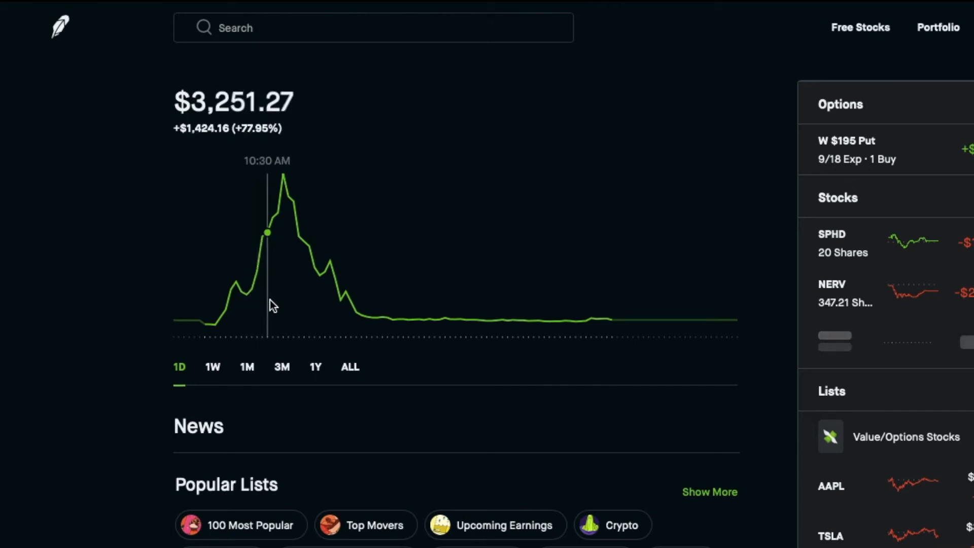
mouse_move(283, 304)
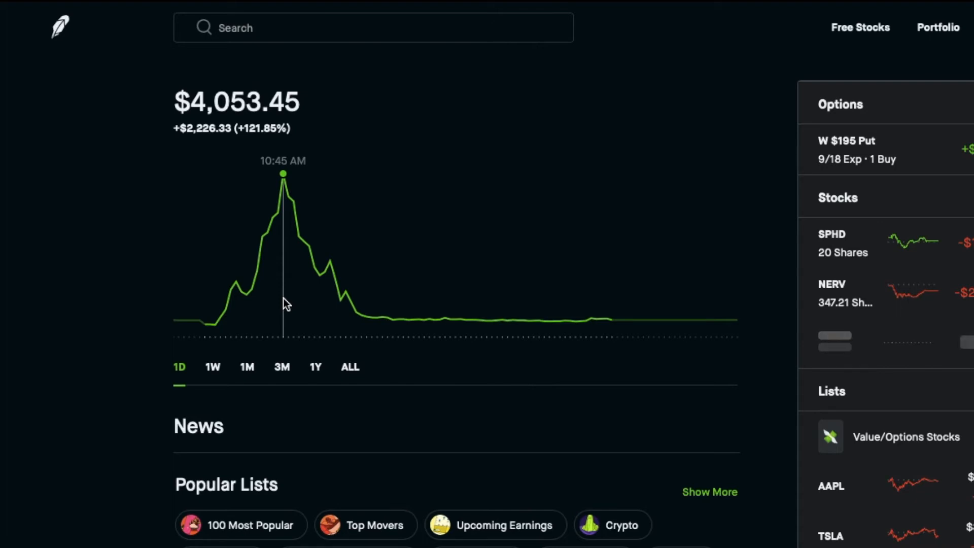
mouse_move(485, 494)
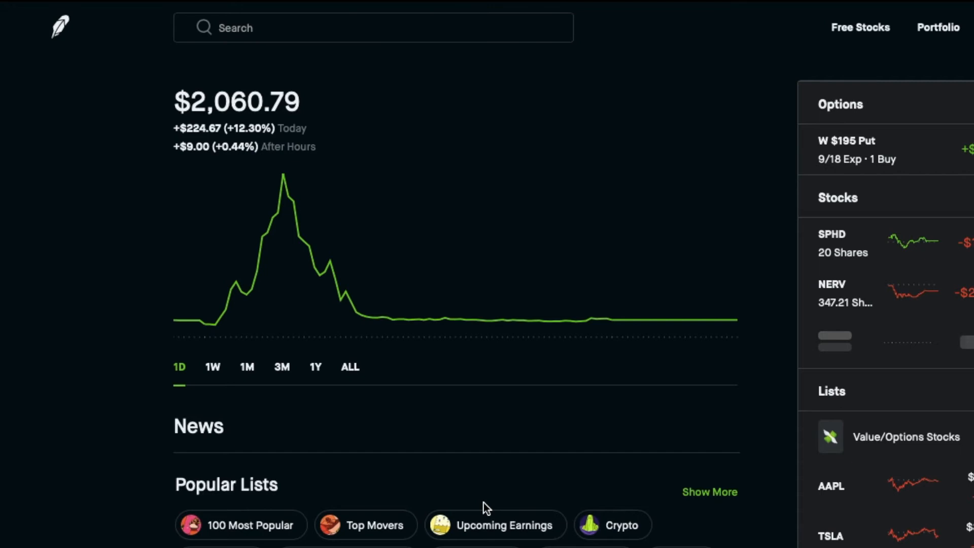
mouse_move(283, 190)
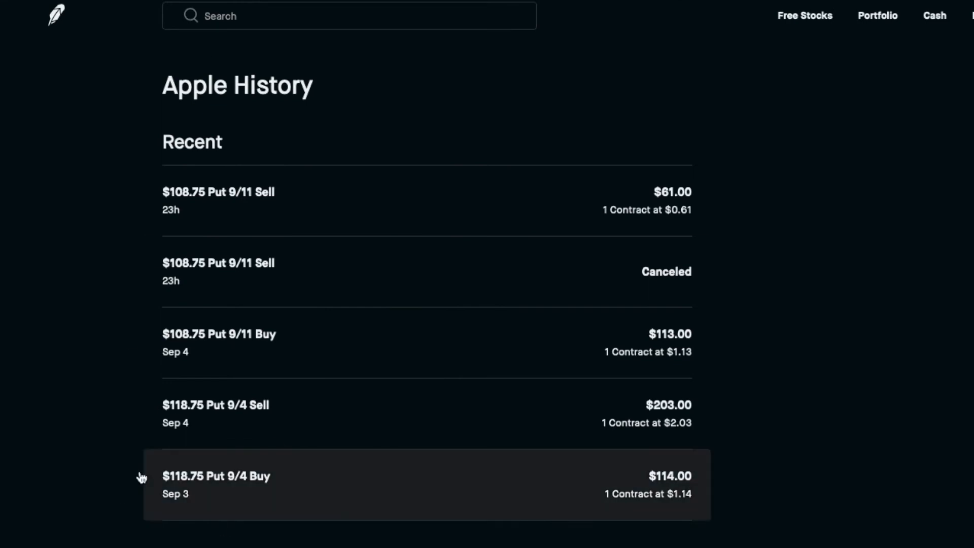
mouse_move(593, 496)
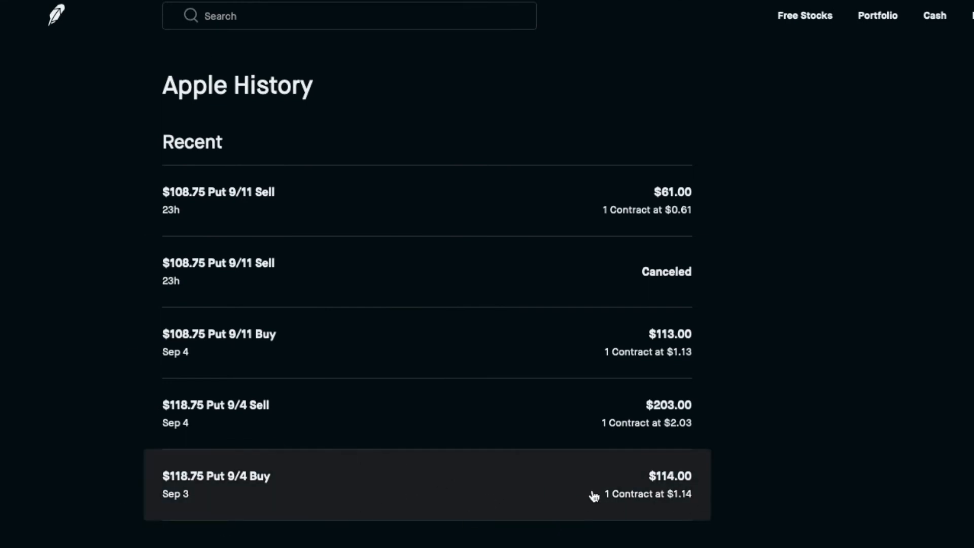
mouse_move(175, 486)
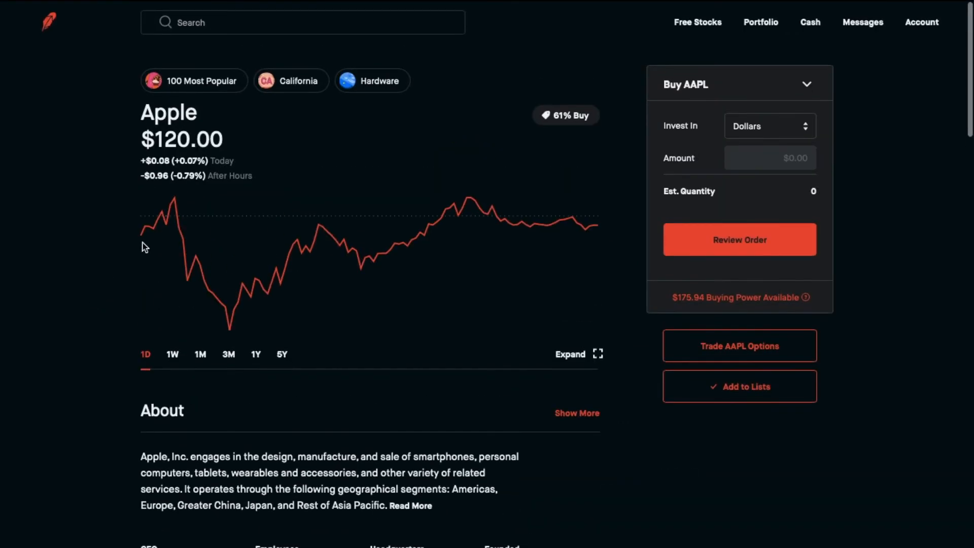
mouse_move(174, 214)
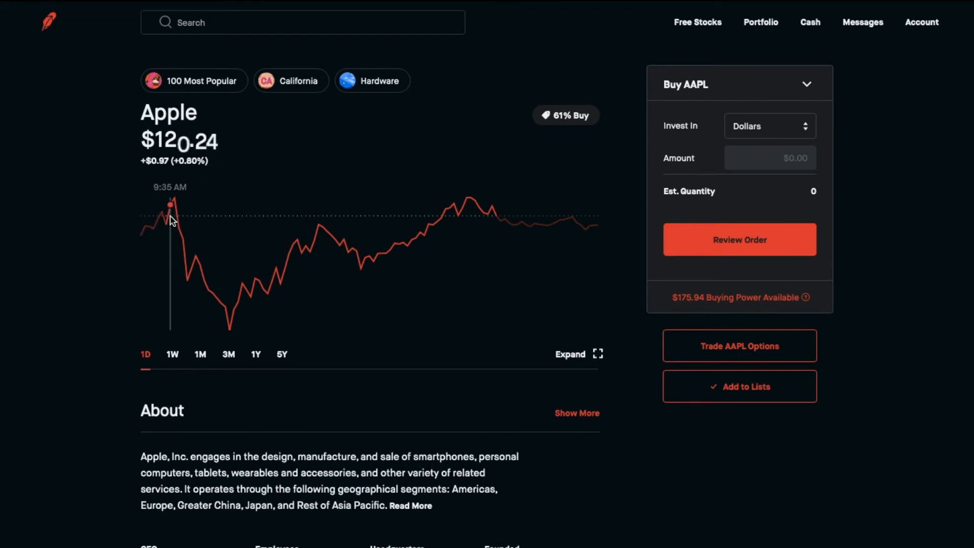
mouse_move(186, 219)
type("w")
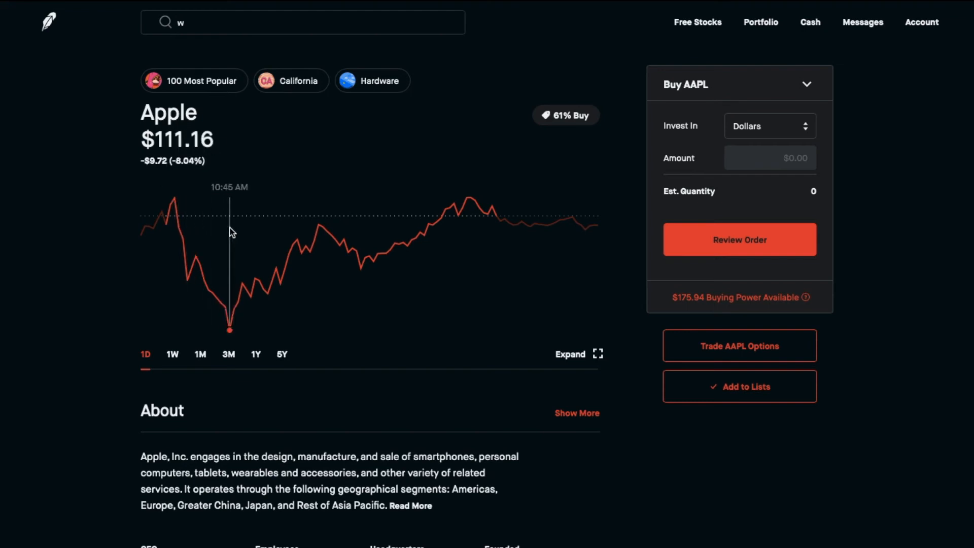
mouse_move(297, 225)
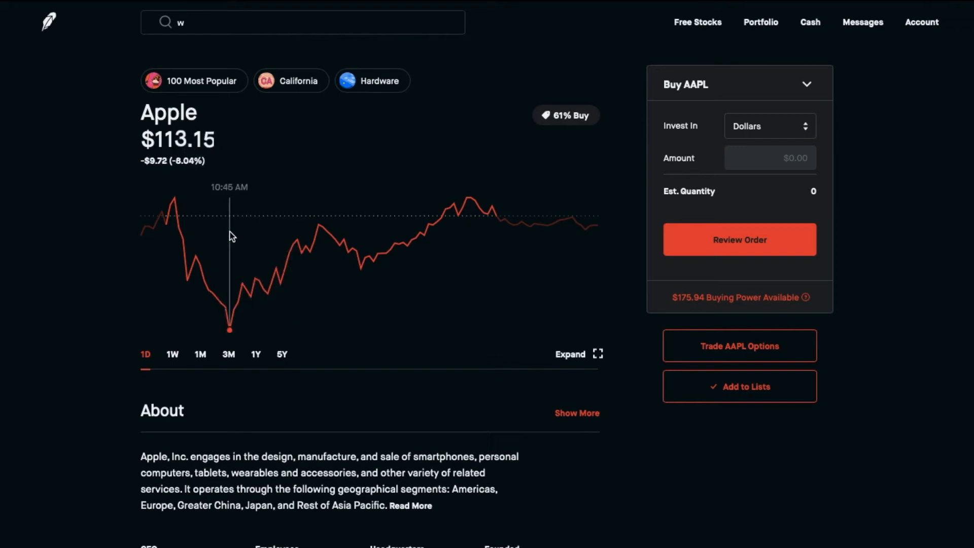
mouse_move(309, 224)
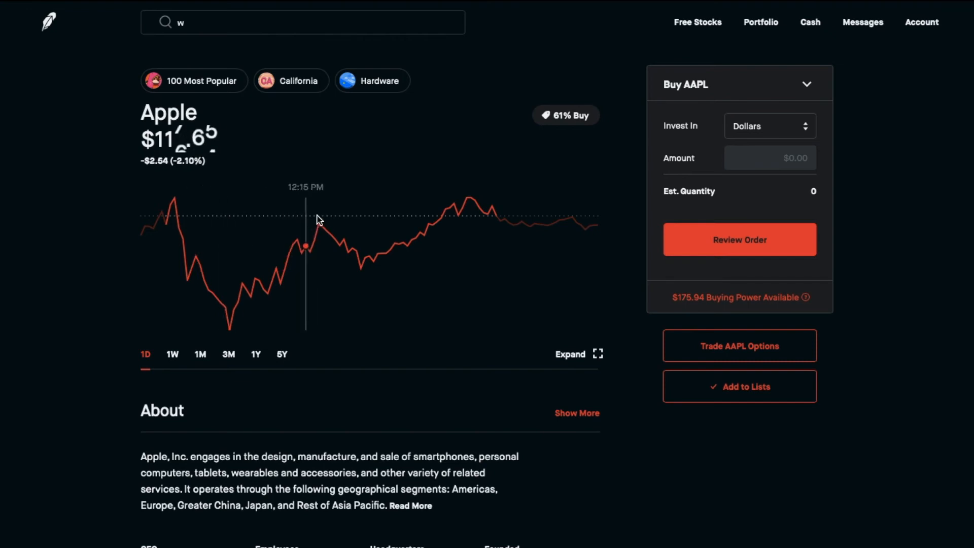
mouse_move(471, 434)
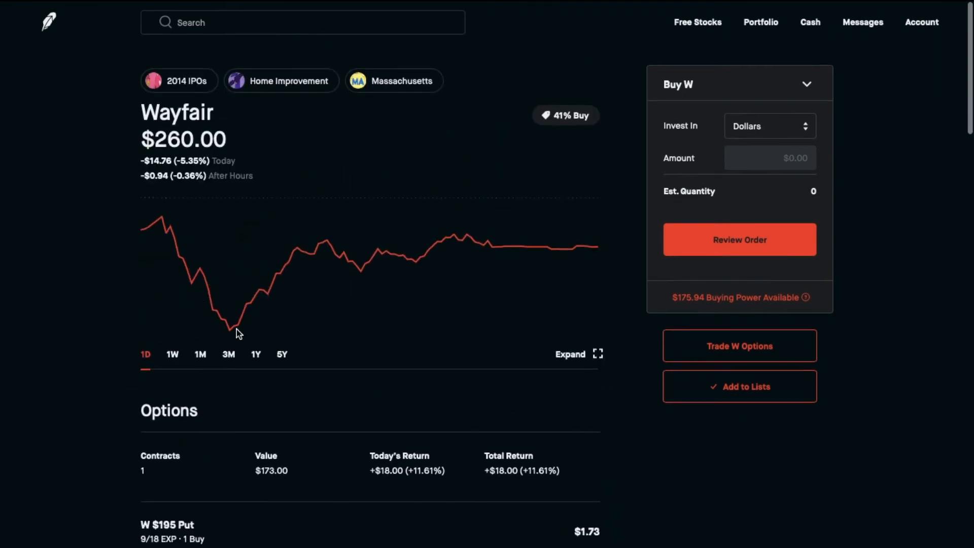
Scroll Wayfair's page down past Options and About to the History section
scroll("down", 3)
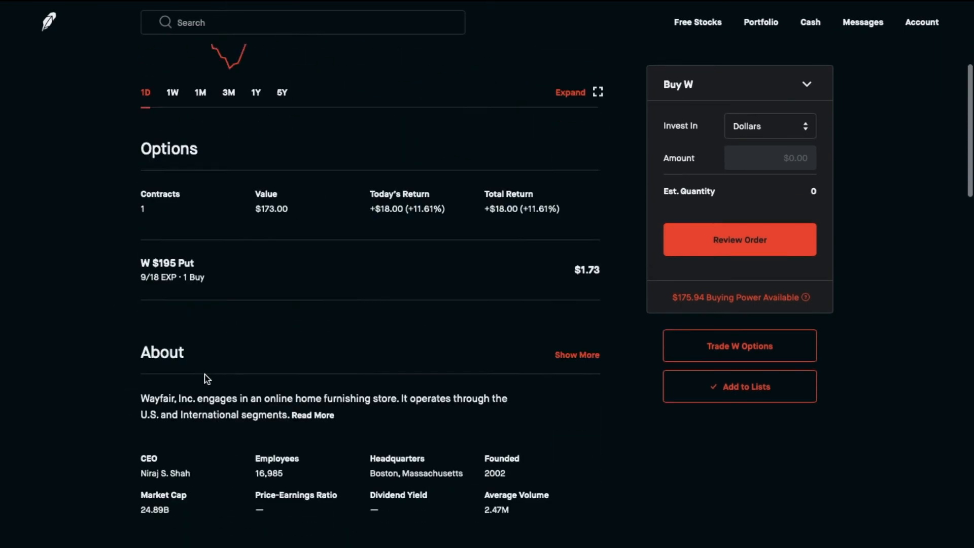
scroll("down", 3)
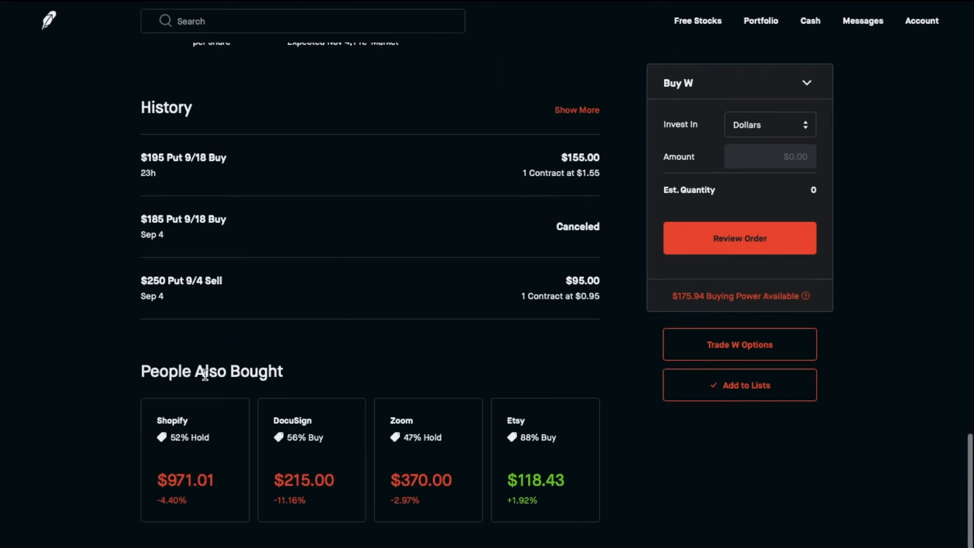
Show More to list the full Wayfair put order history back to Sep 3
left_click(576, 110)
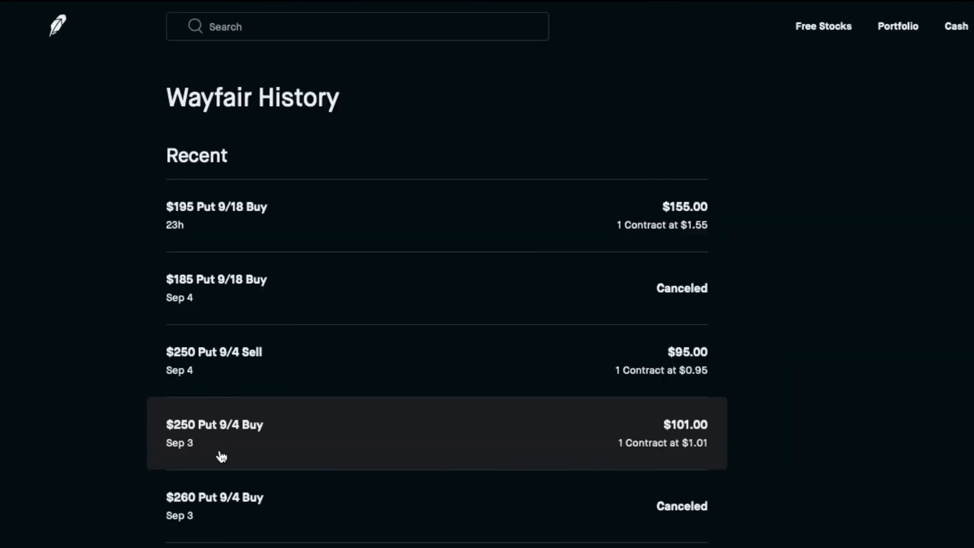
mouse_move(688, 433)
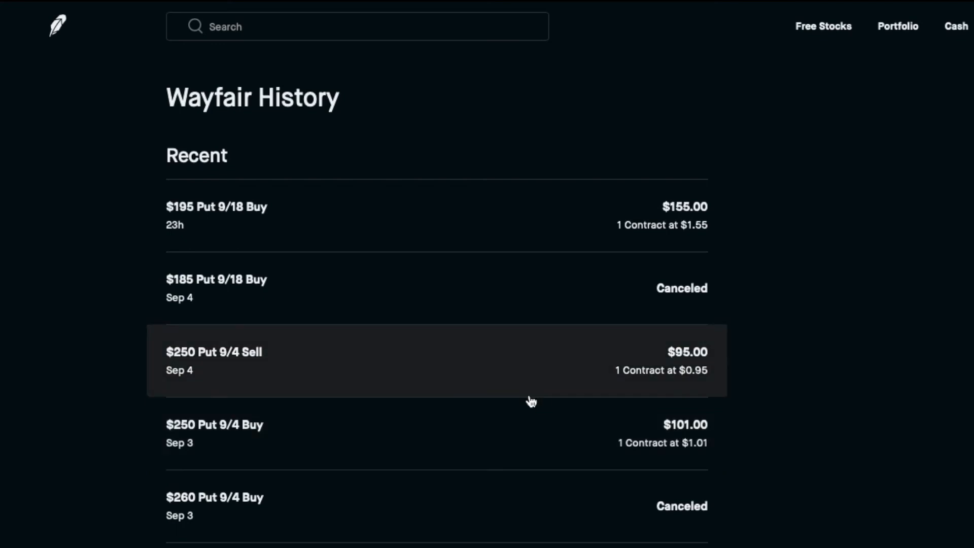
mouse_move(375, 317)
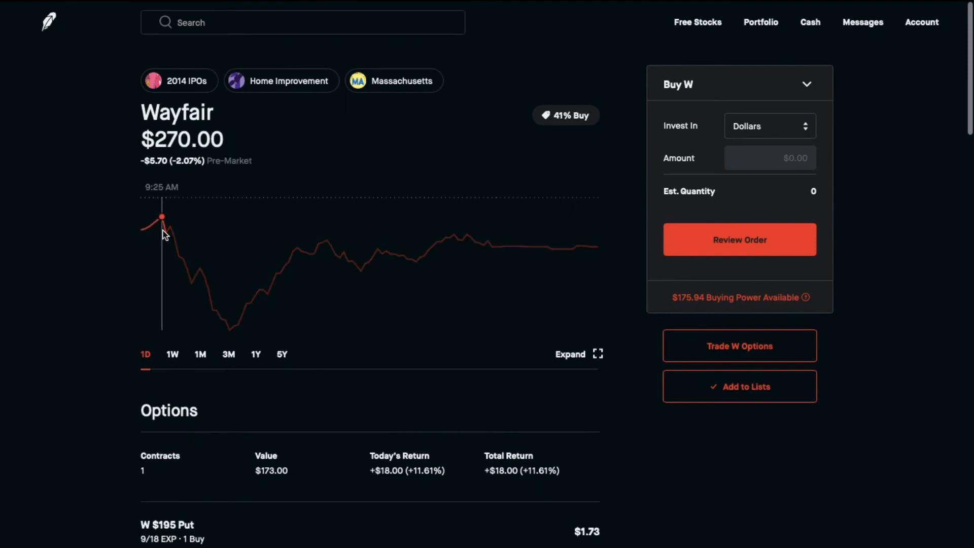
mouse_move(229, 240)
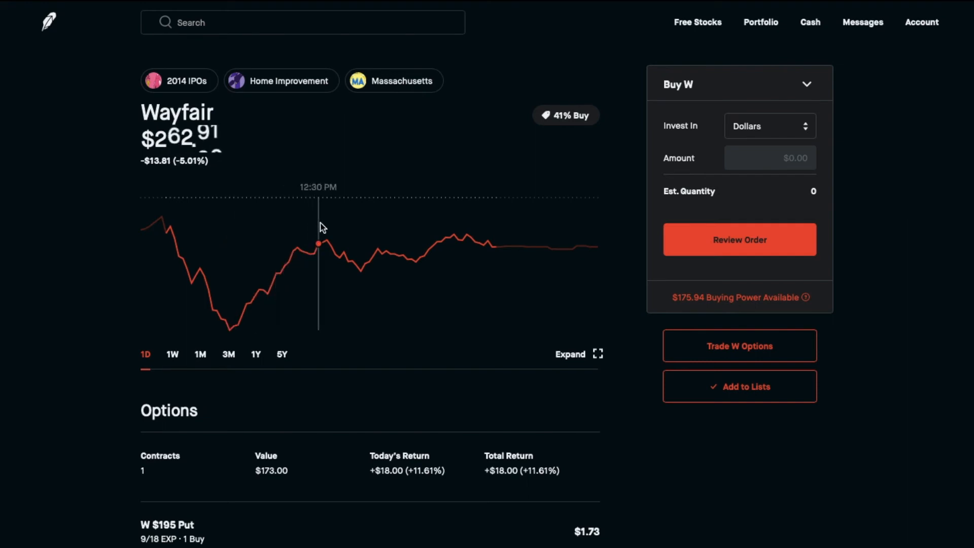
mouse_move(308, 453)
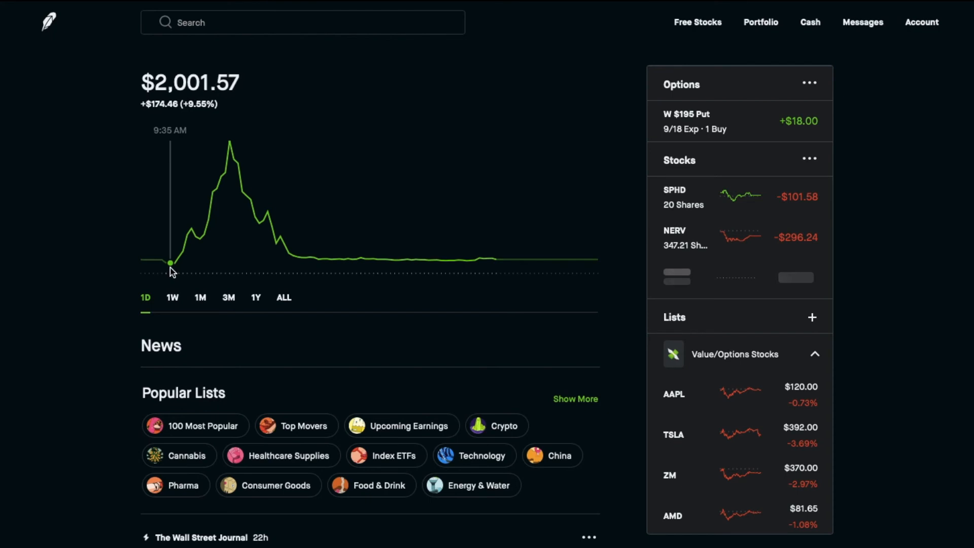
mouse_move(217, 255)
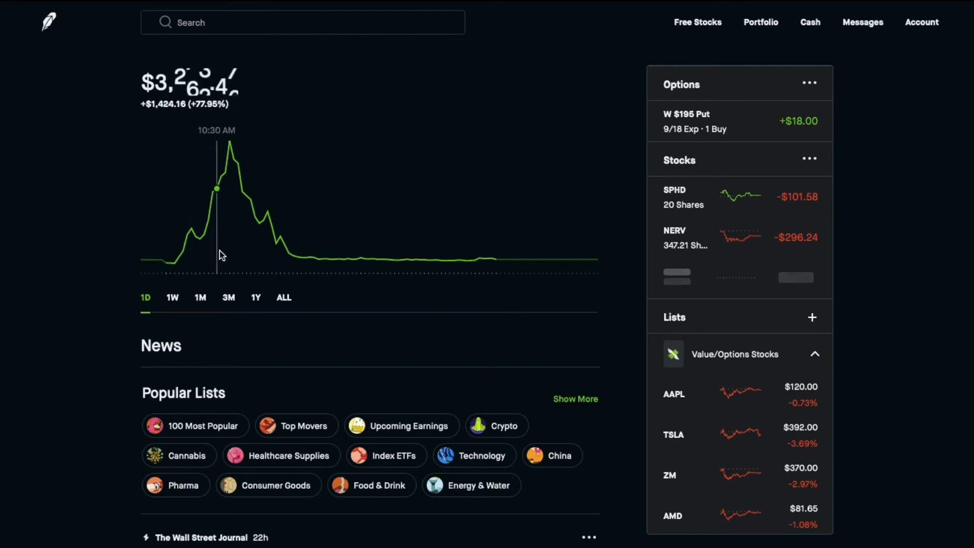
mouse_move(230, 254)
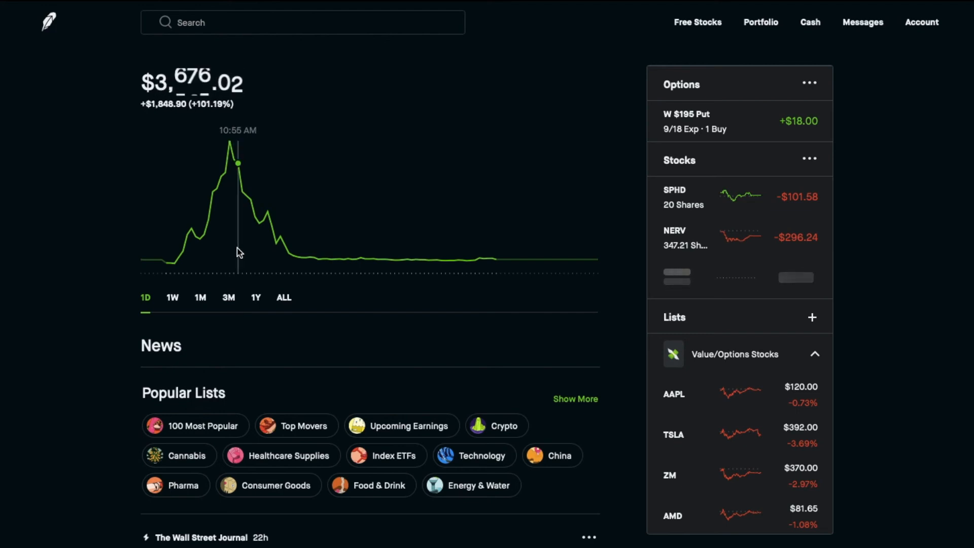
mouse_move(267, 251)
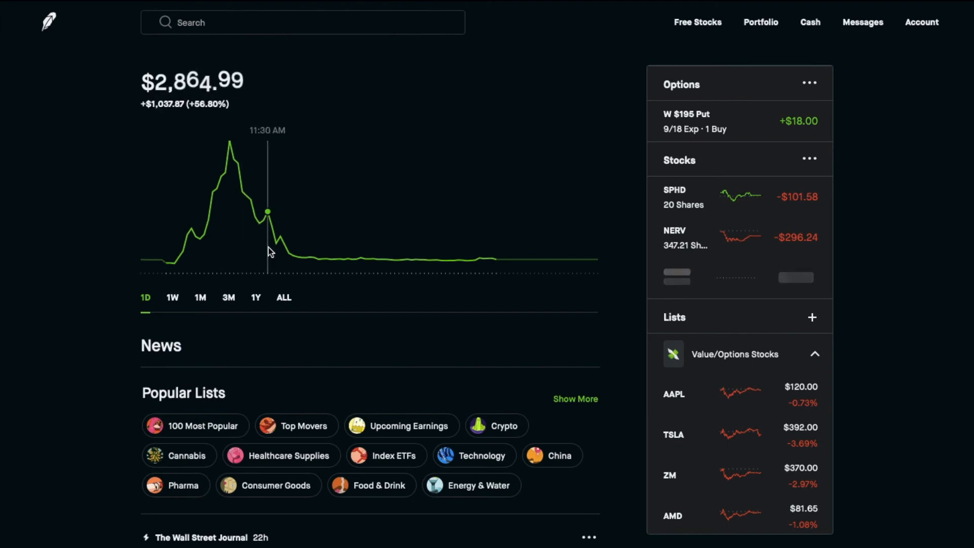
mouse_move(270, 223)
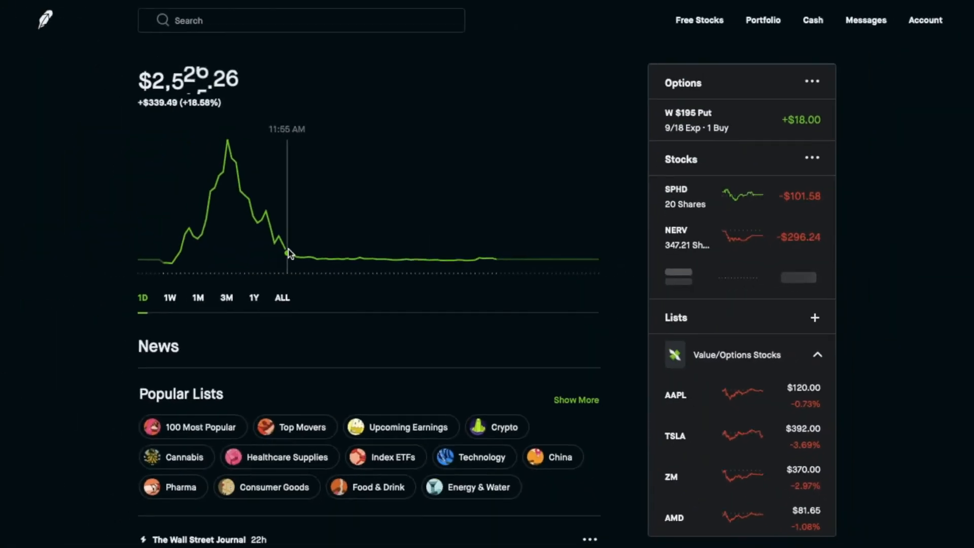
mouse_move(176, 264)
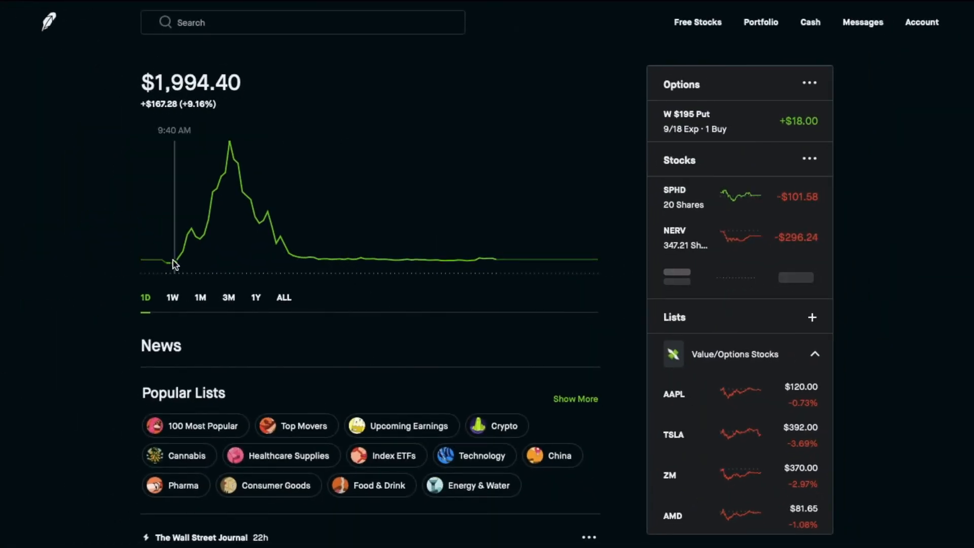
mouse_move(230, 252)
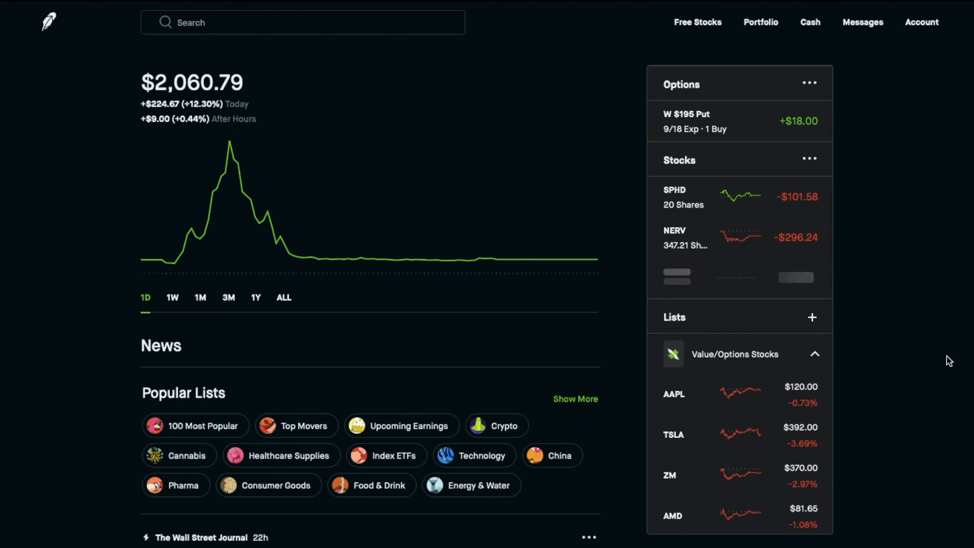
mouse_move(298, 359)
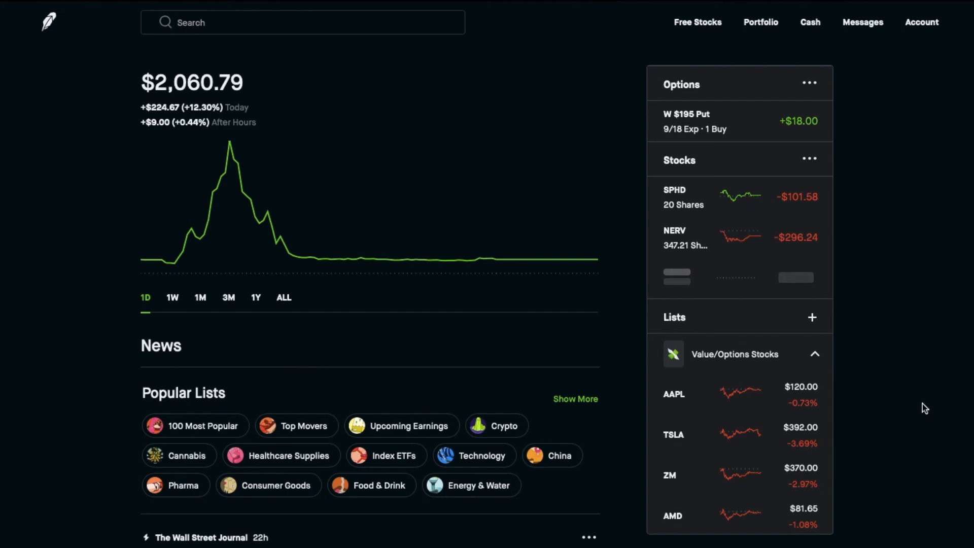
mouse_move(848, 138)
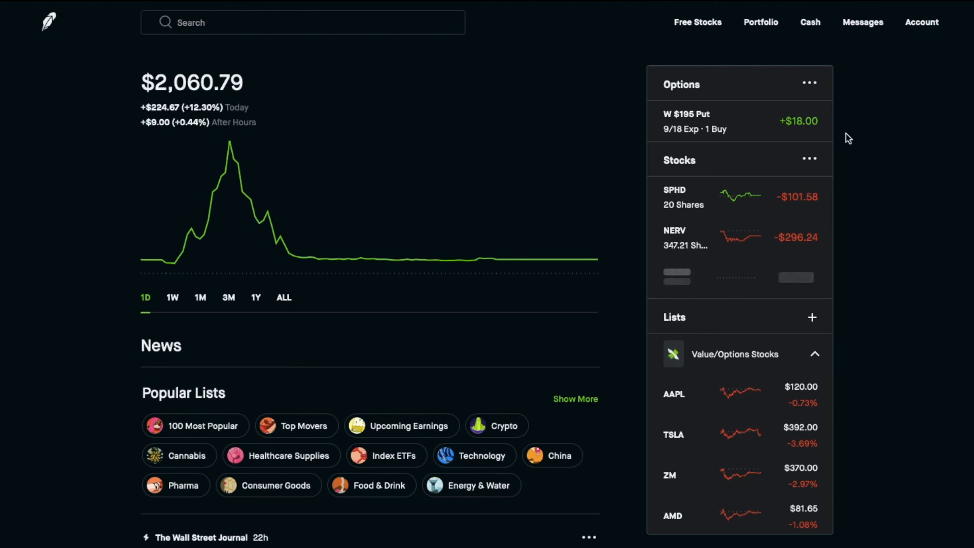
mouse_move(637, 23)
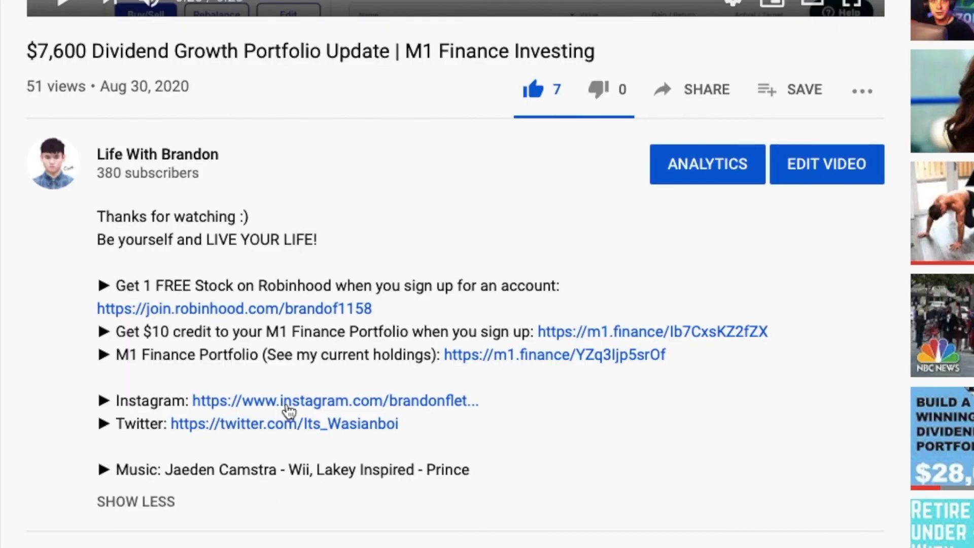
mouse_move(248, 292)
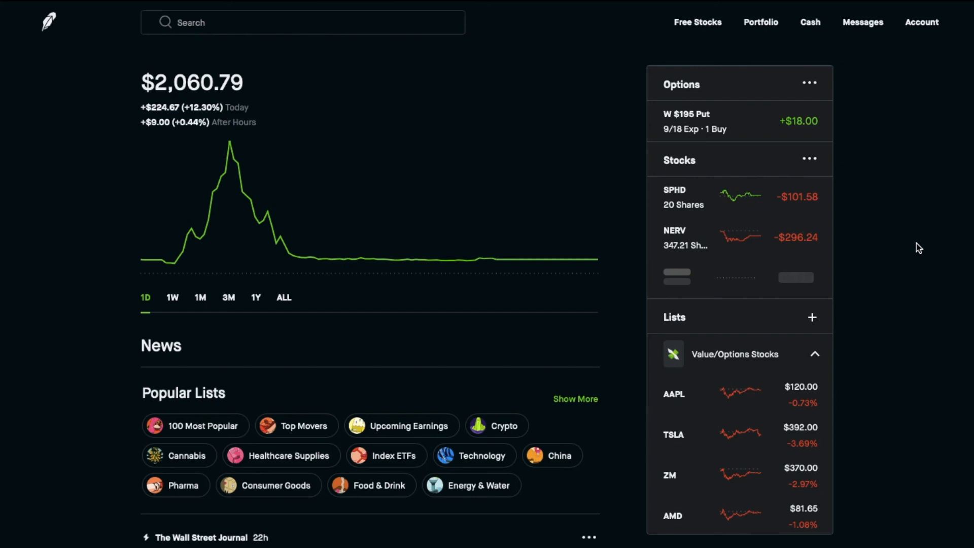
mouse_move(229, 141)
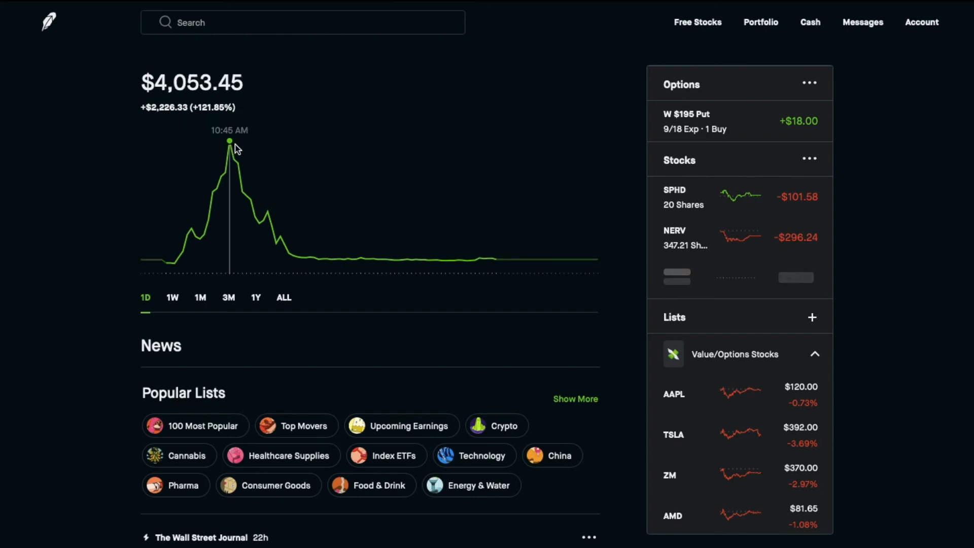